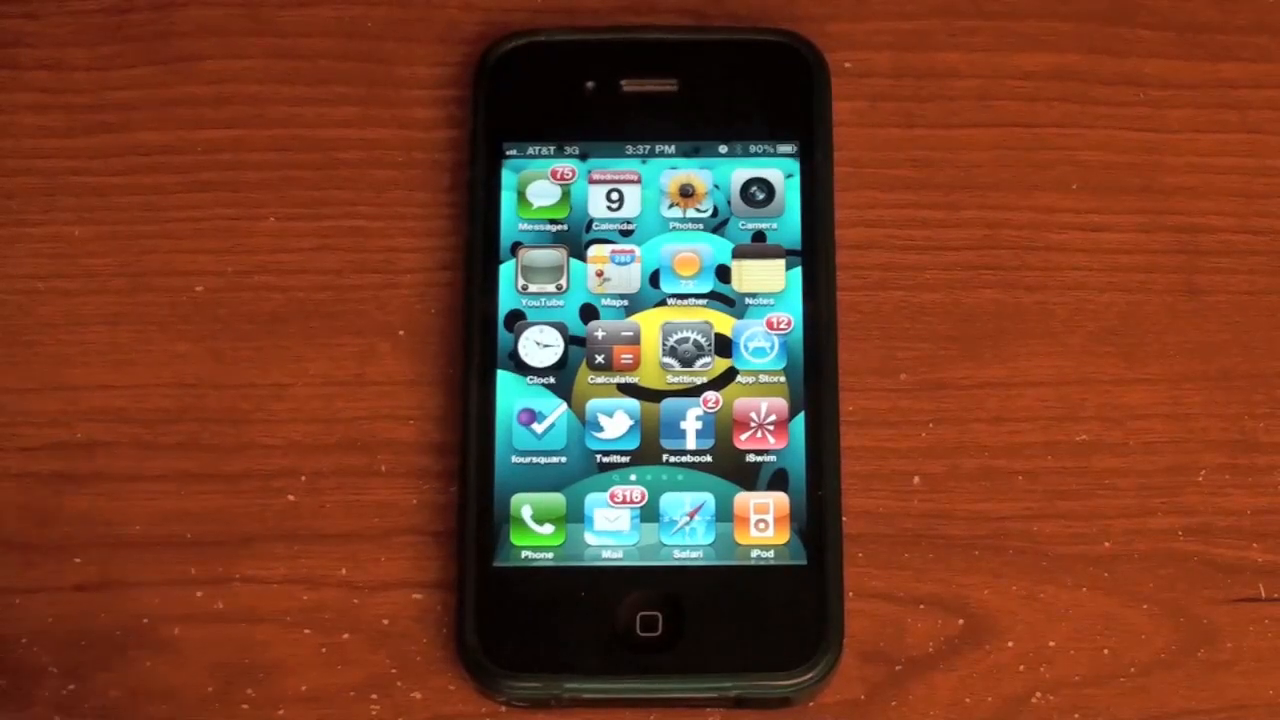
Reach the Network settings page showing Enable 3G and Cellular Data on, Data Roaming off.
{"action": "left_click", "coordinate": [687, 350]}
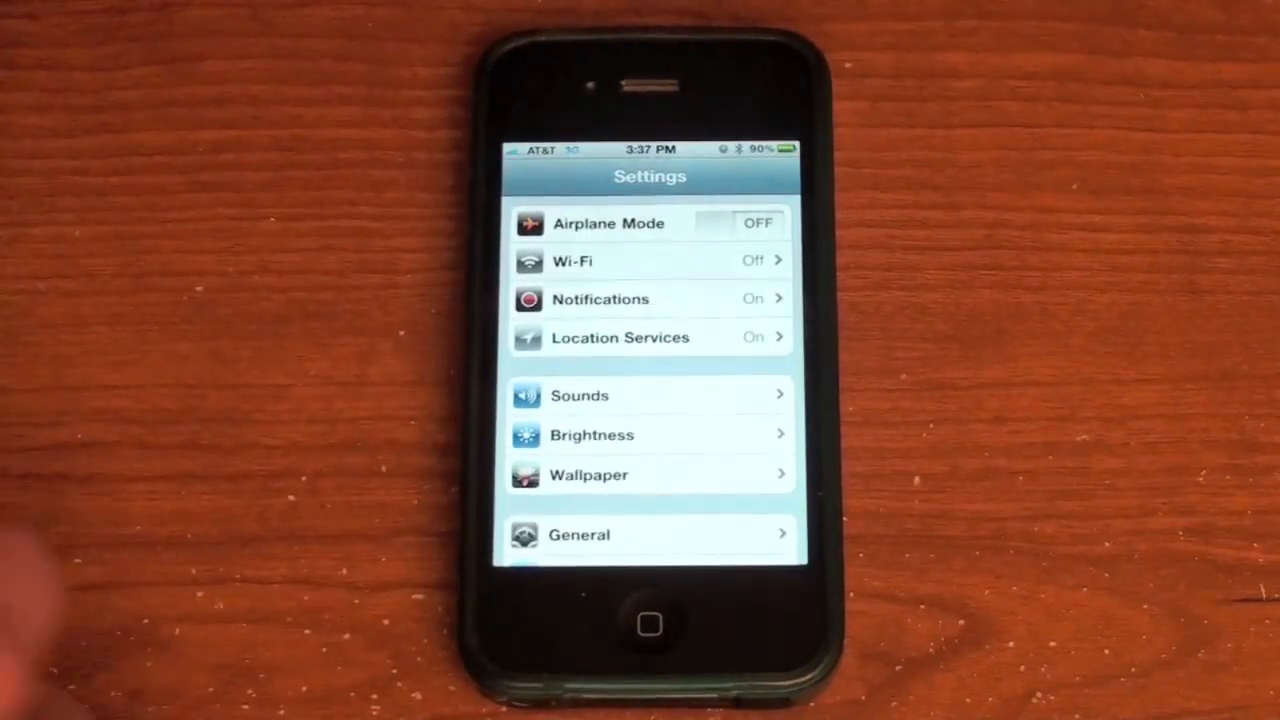
{"action": "scroll", "scroll_direction": "down", "scroll_amount": 3}
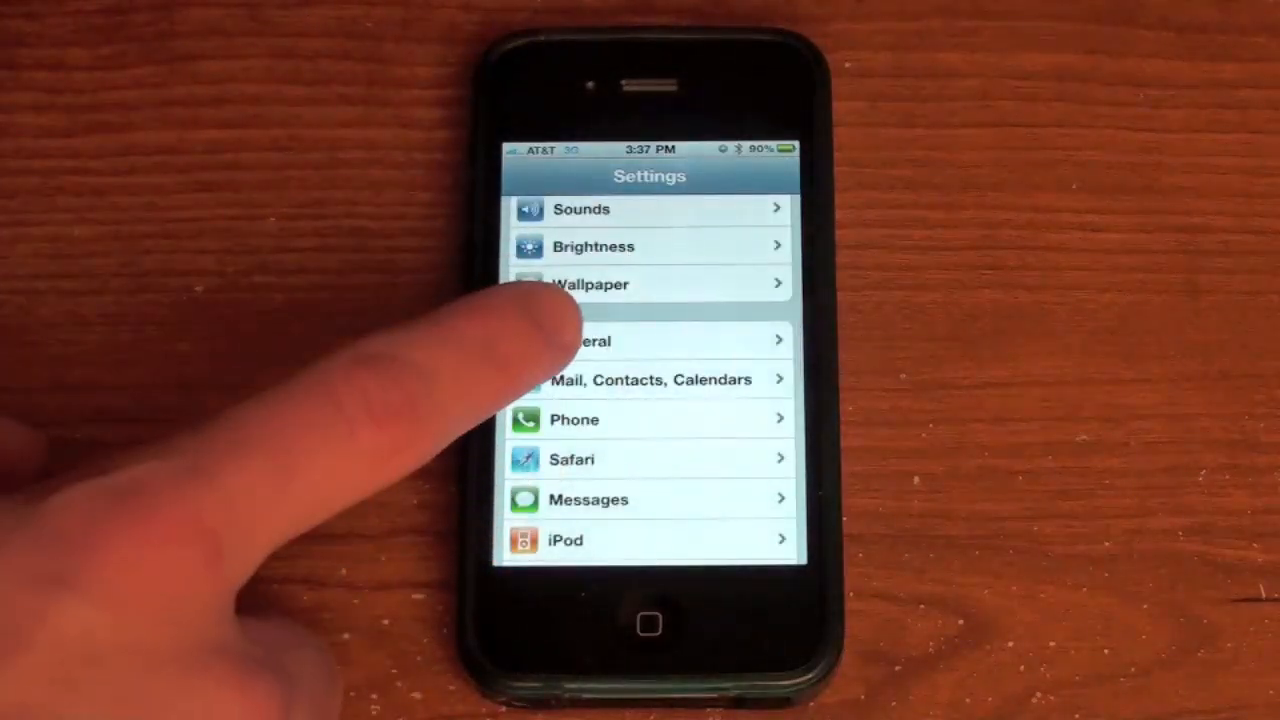
{"action": "left_click", "coordinate": [586, 341]}
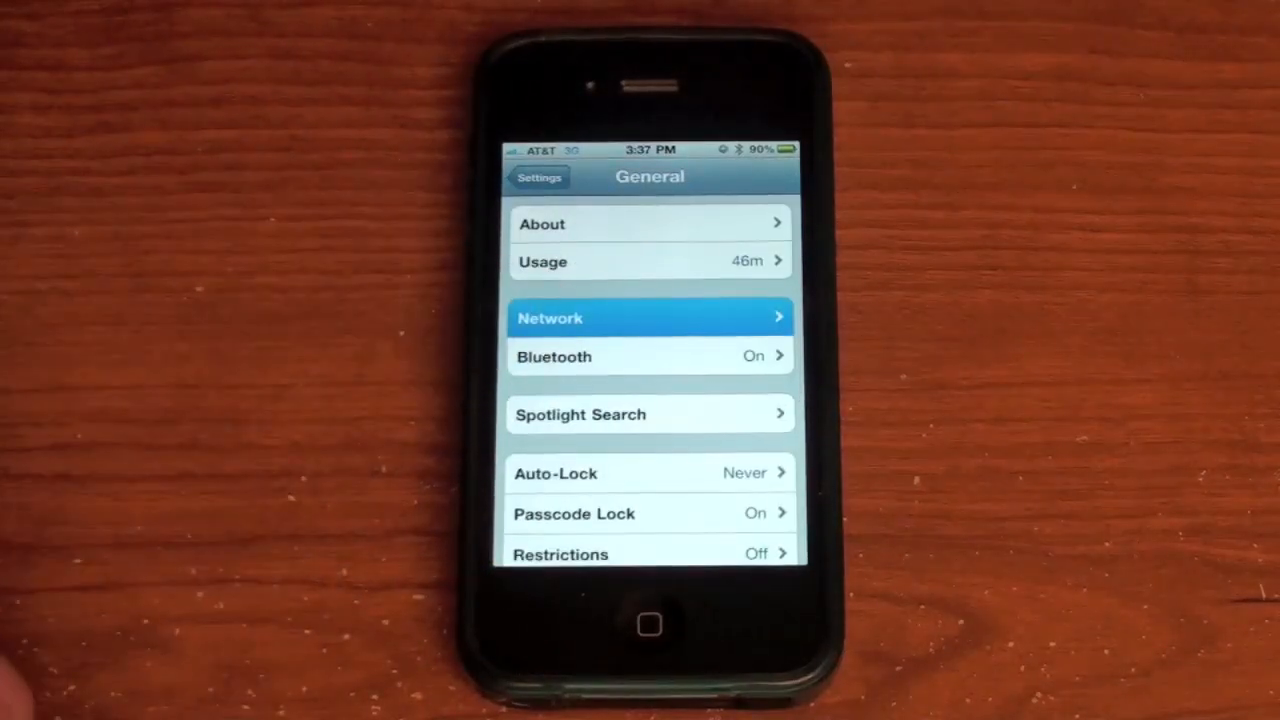
{"action": "left_click", "coordinate": [648, 317]}
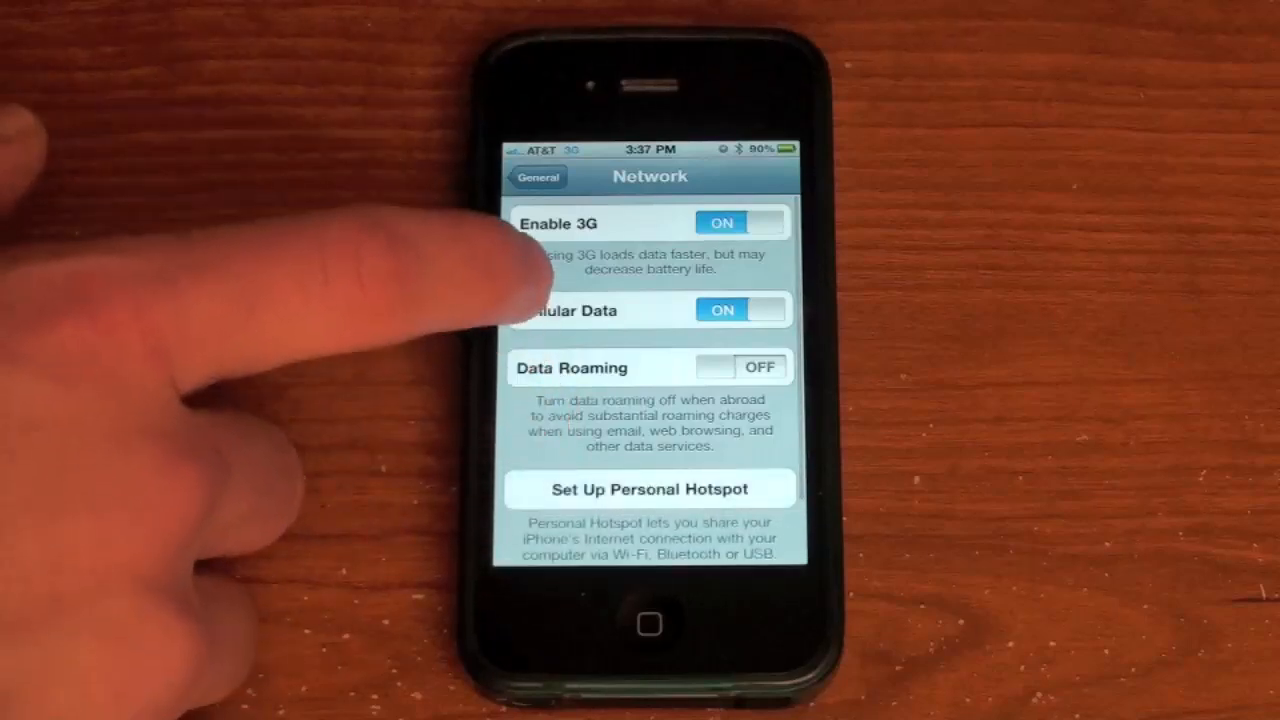
{"action": "scroll", "scroll_direction": "down", "scroll_amount": 3}
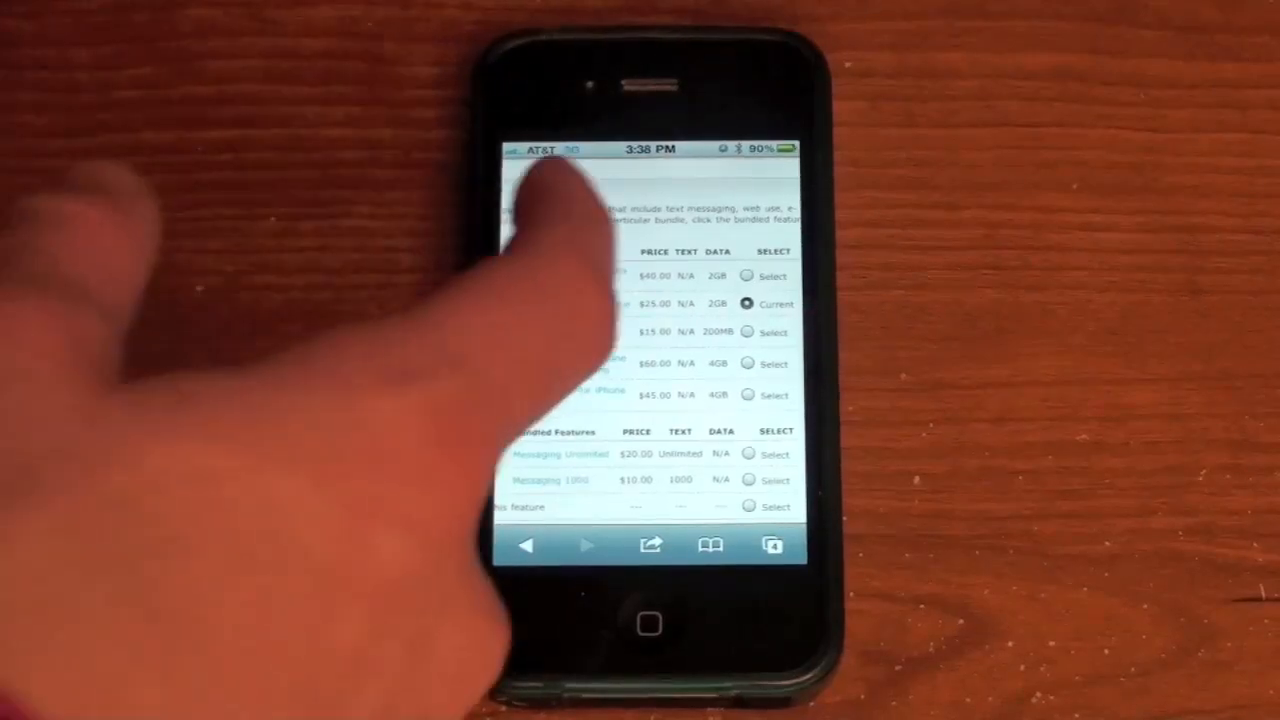
Scroll the carrier plan page to review the data plans and messaging bundles.
{"action": "scroll", "scroll_direction": "down", "scroll_amount": 3}
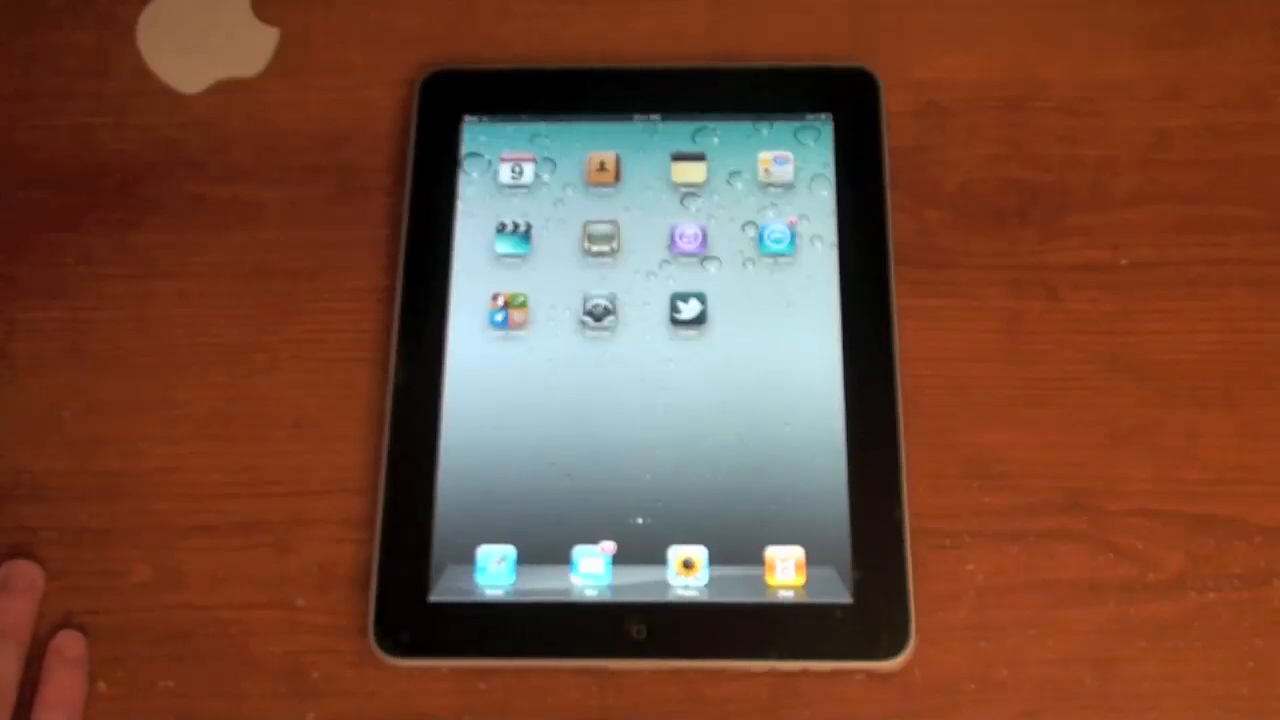
{"action": "mouse_move", "coordinate": [150, 400]}
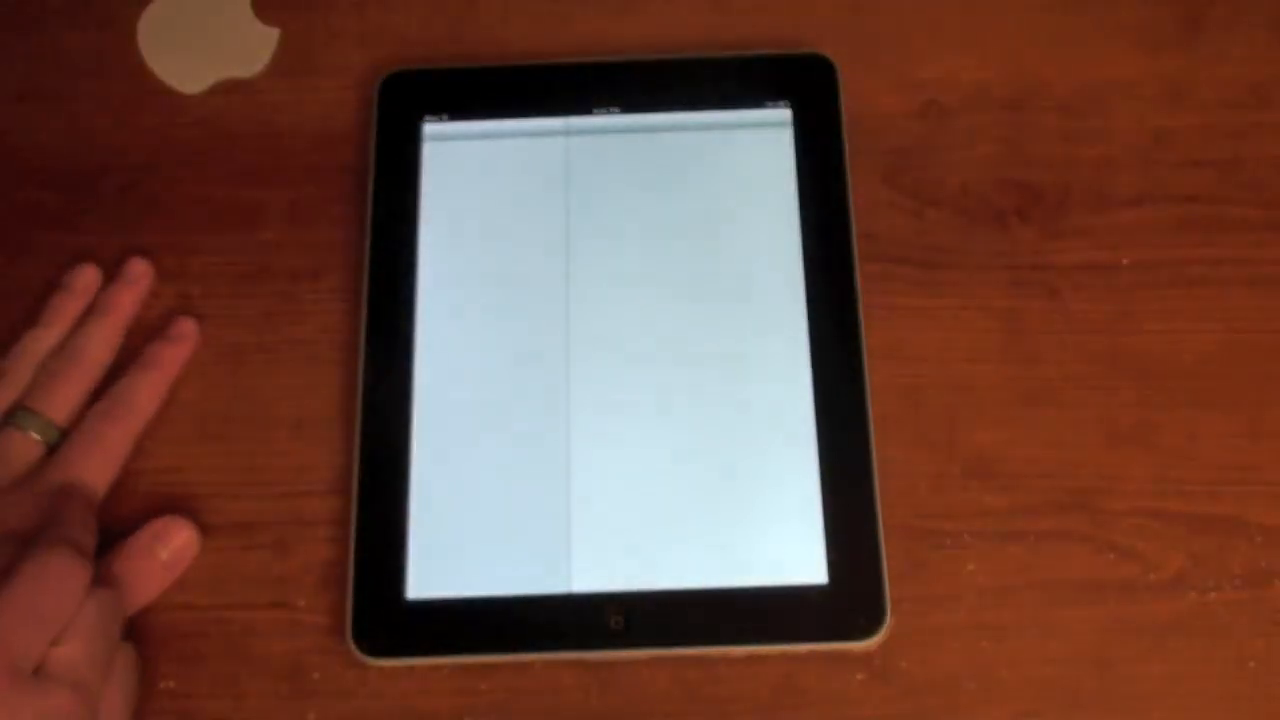
Bring up the iPad's Settings app in its two-pane layout.
{"action": "left_click", "coordinate": [485, 262]}
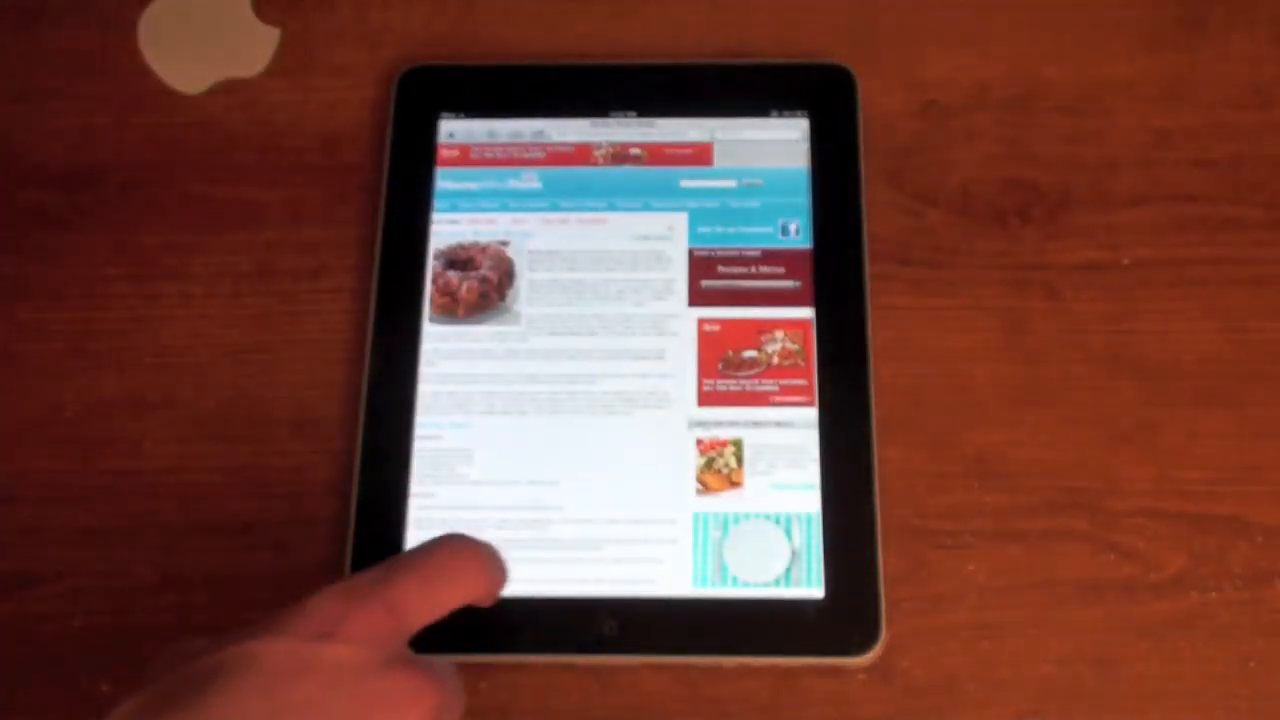
View the Photos library, which reports no photos on the iPad.
{"action": "left_click", "coordinate": [640, 620]}
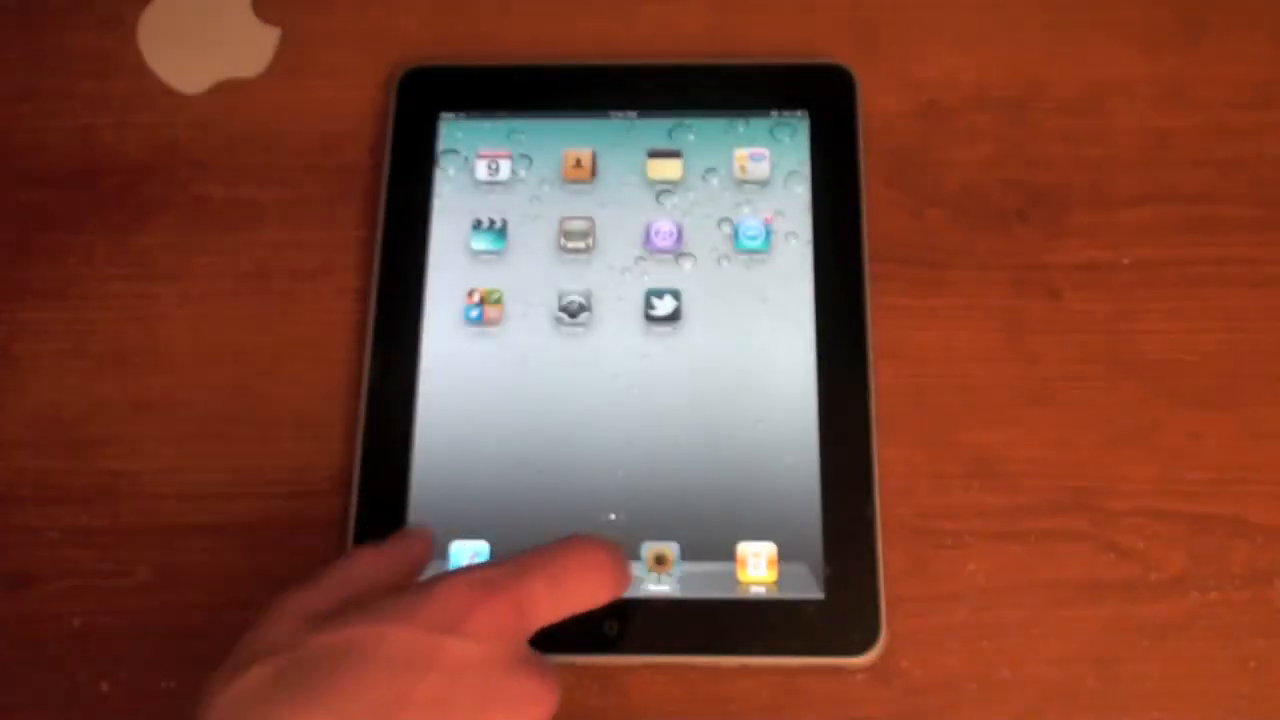
{"action": "left_click", "coordinate": [467, 557]}
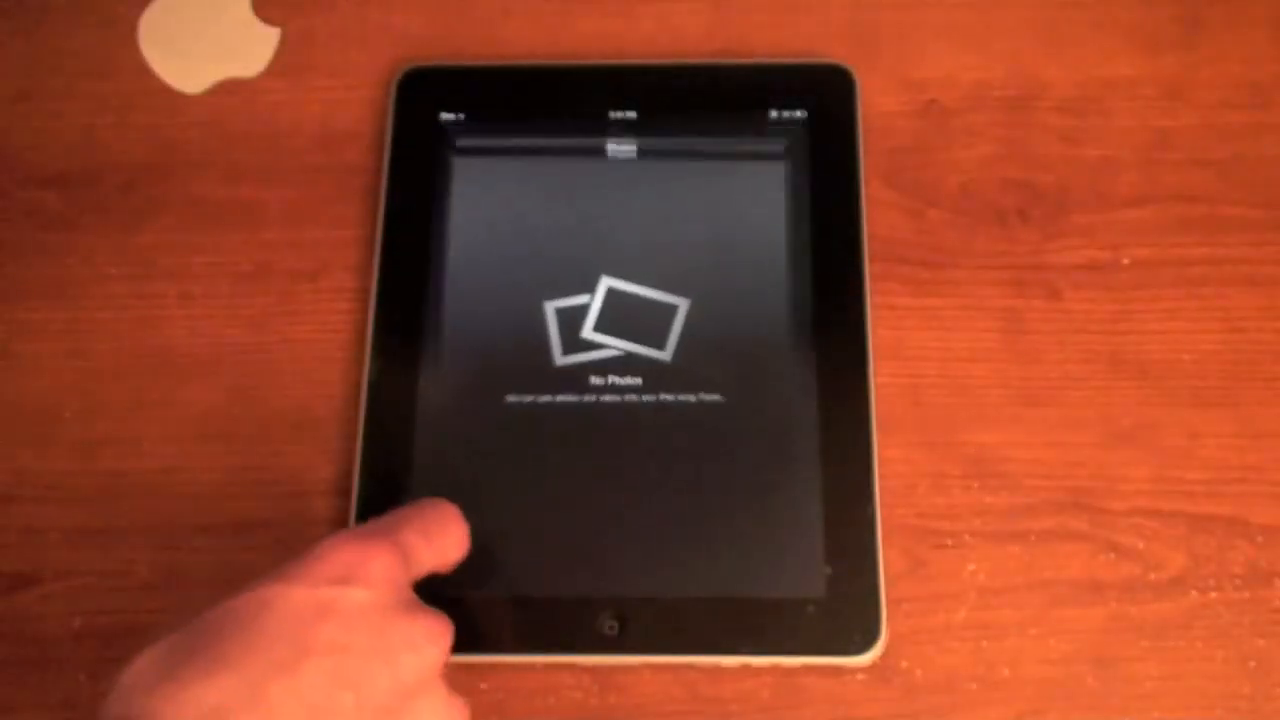
{"action": "left_click", "coordinate": [611, 618]}
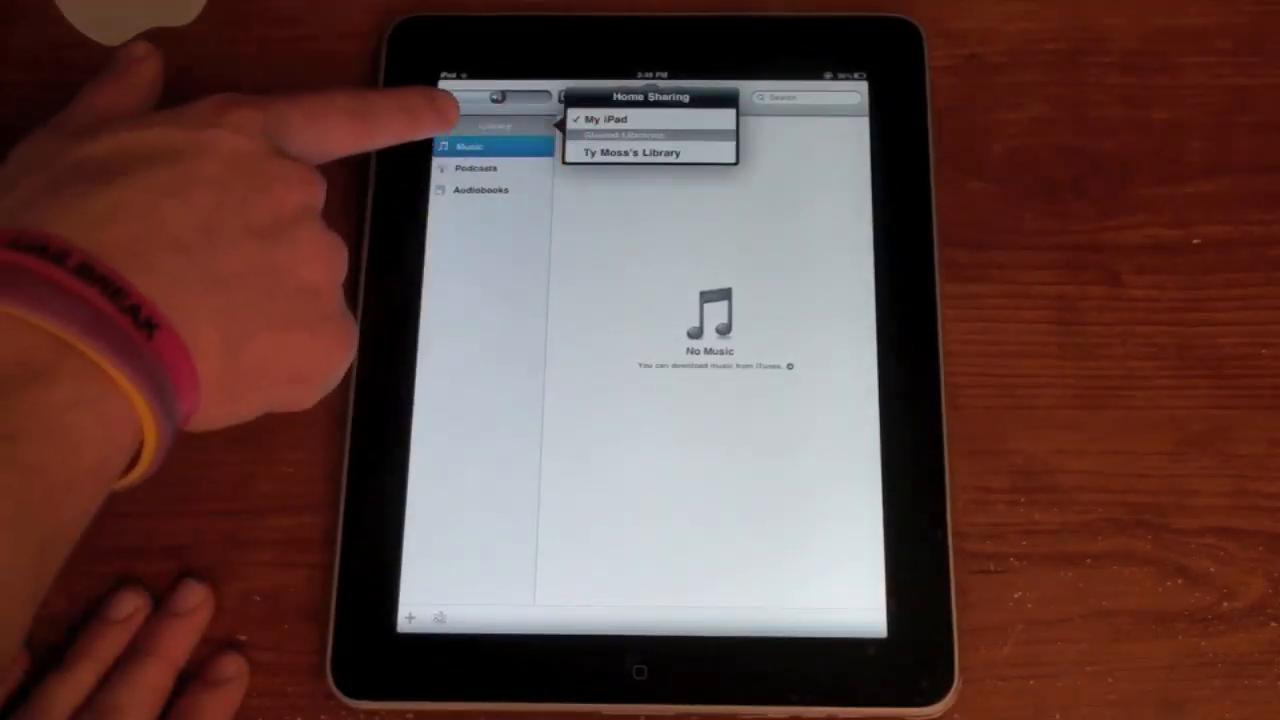
{"action": "left_click", "coordinate": [625, 135]}
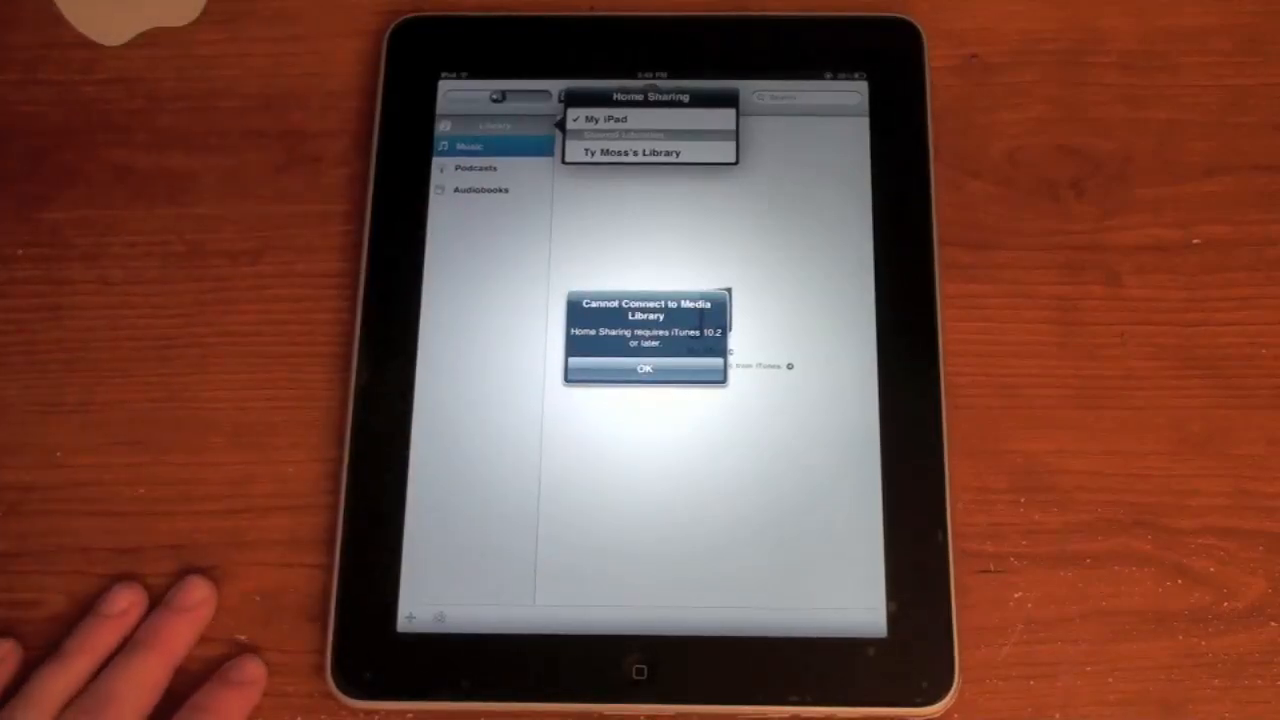
{"action": "left_click", "coordinate": [645, 368]}
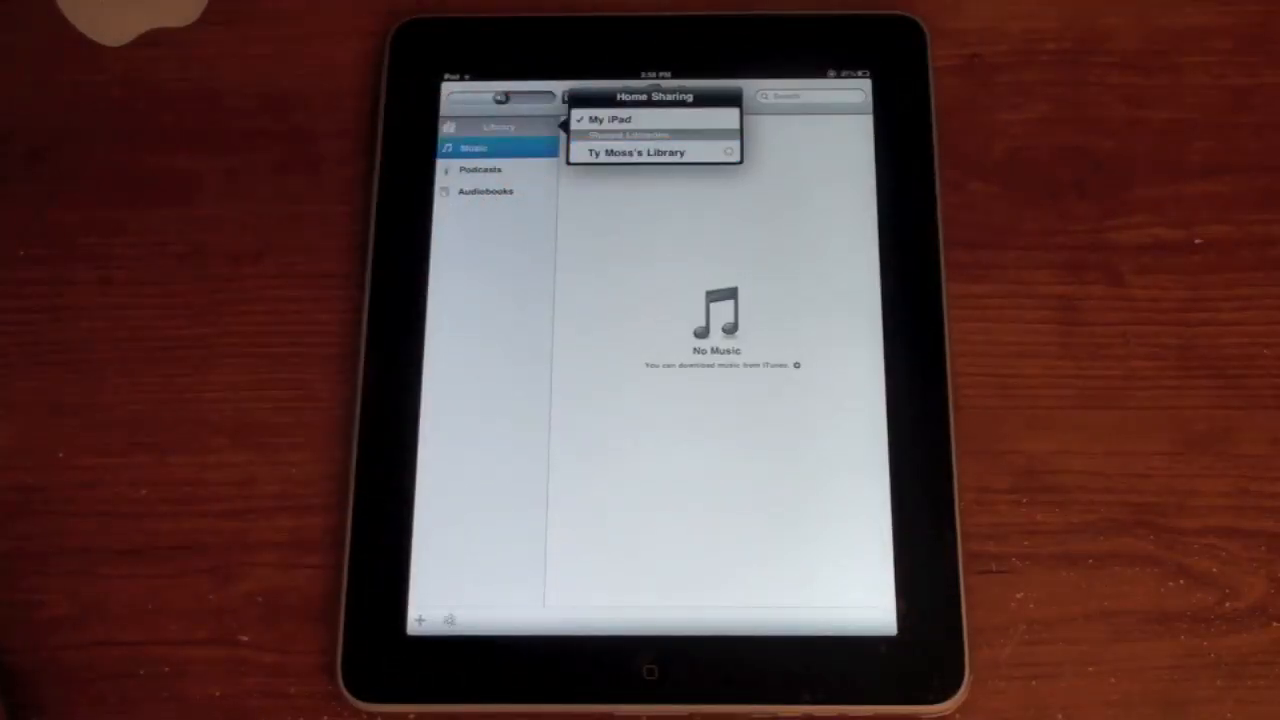
Browse the shared iTunes library's songs, podcasts and audiobooks, then return to the Home screen.
{"action": "left_click", "coordinate": [632, 151]}
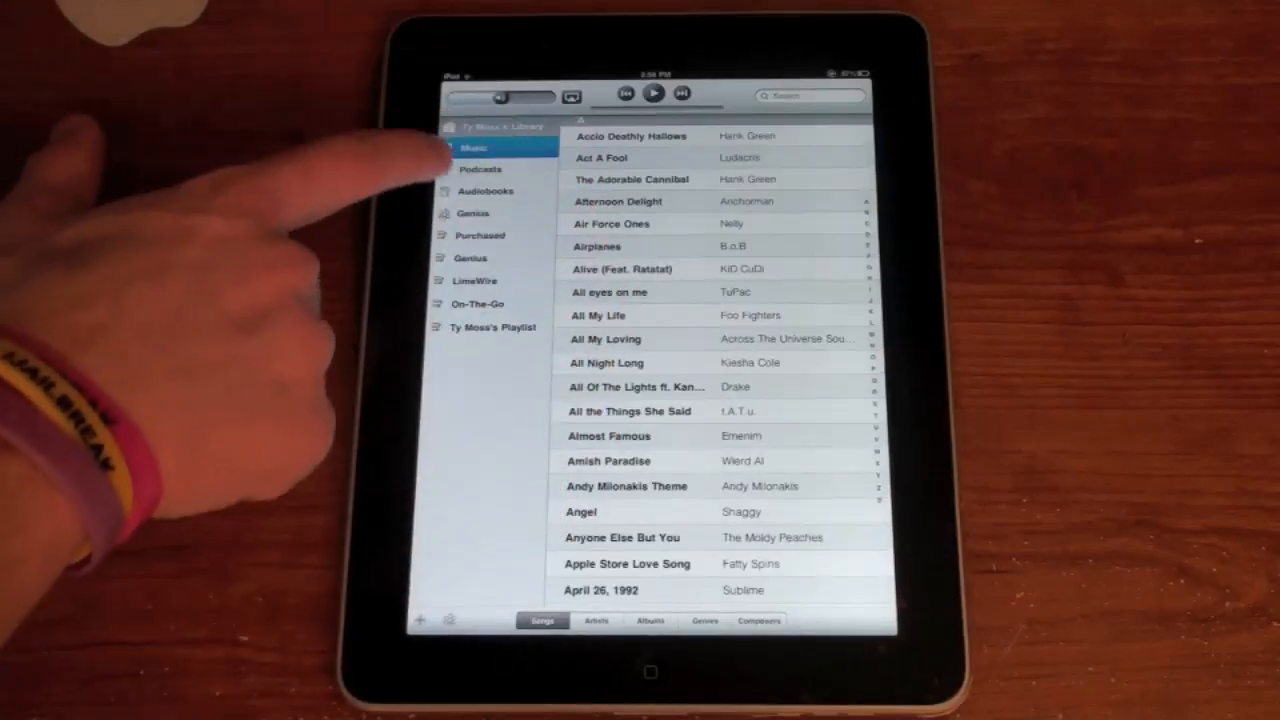
{"action": "left_click", "coordinate": [483, 169]}
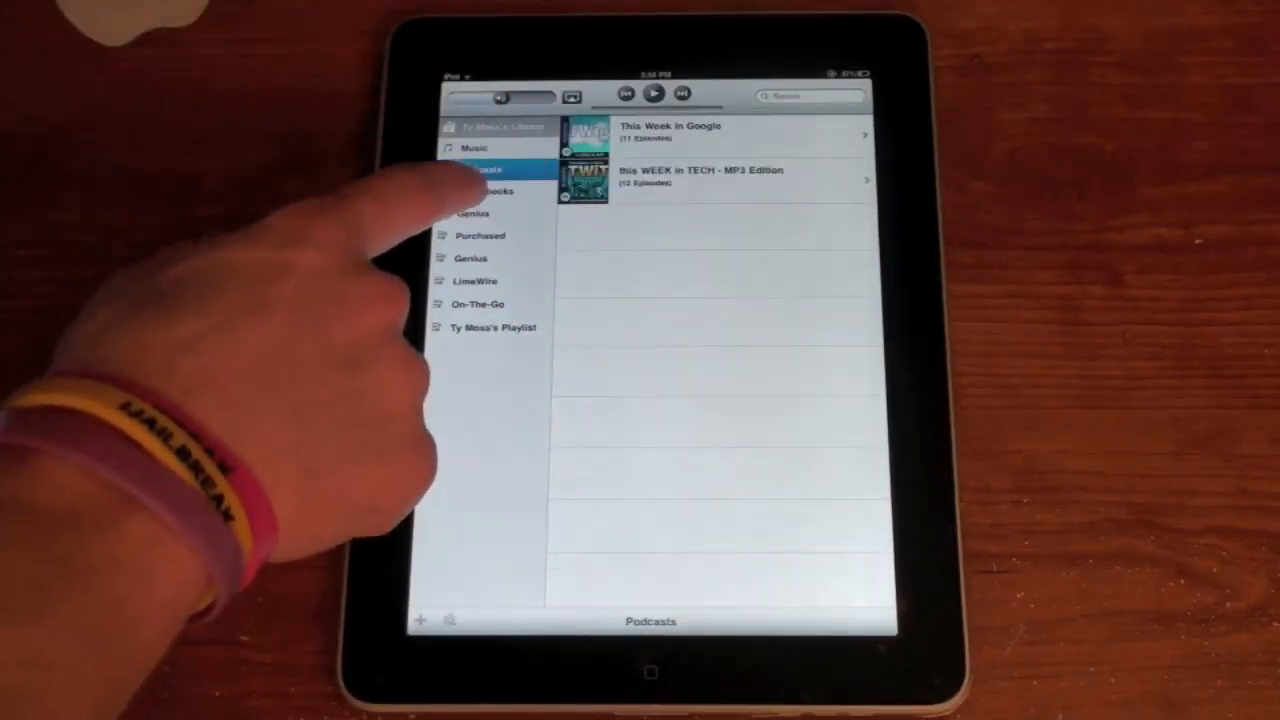
{"action": "left_click", "coordinate": [487, 191]}
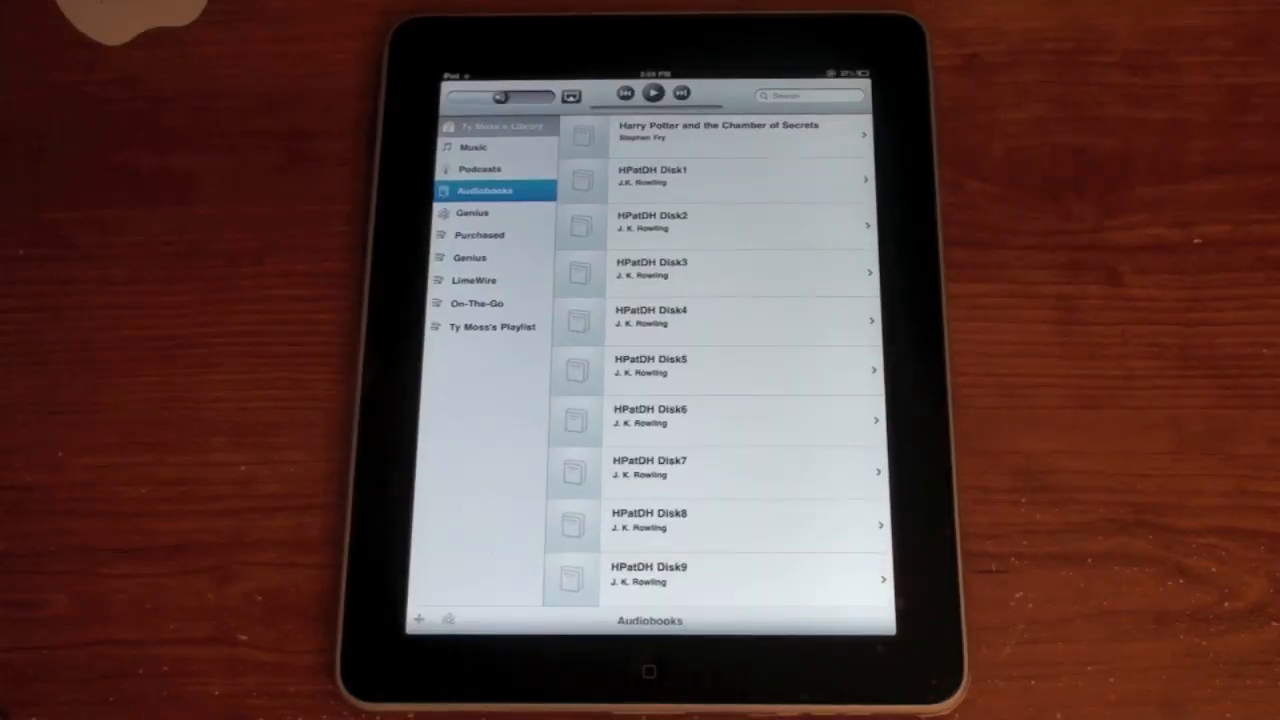
{"action": "key", "text": "home"}
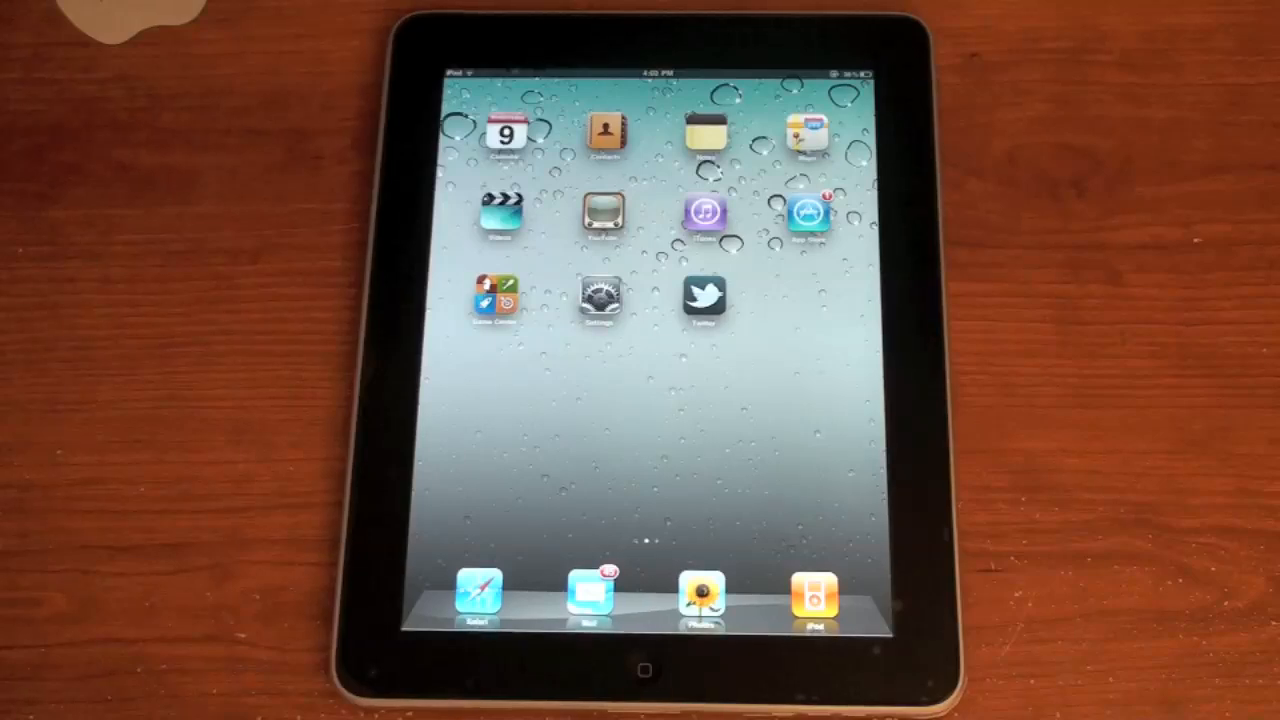